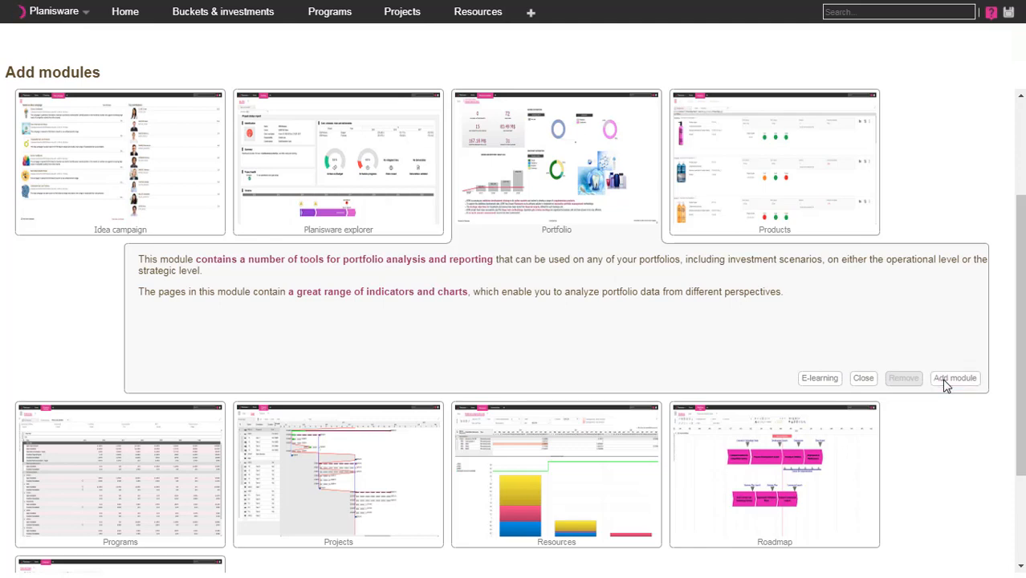
Step: Add the Portfolio module from the Add modules page
click(955, 378)
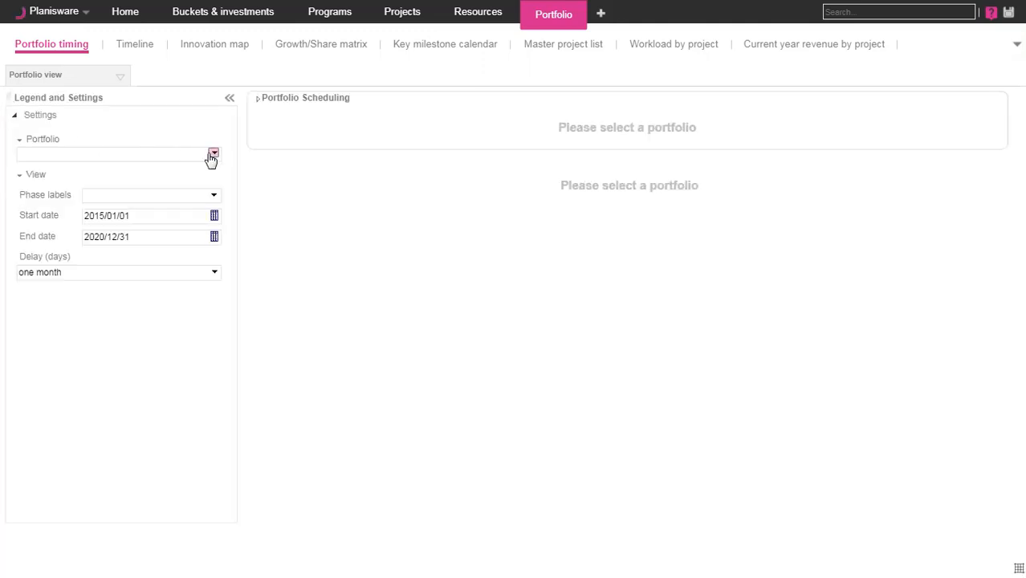
Step: Create a new portfolio named 'ALPHA Portfolio' with selected projects from the project list
click(213, 154)
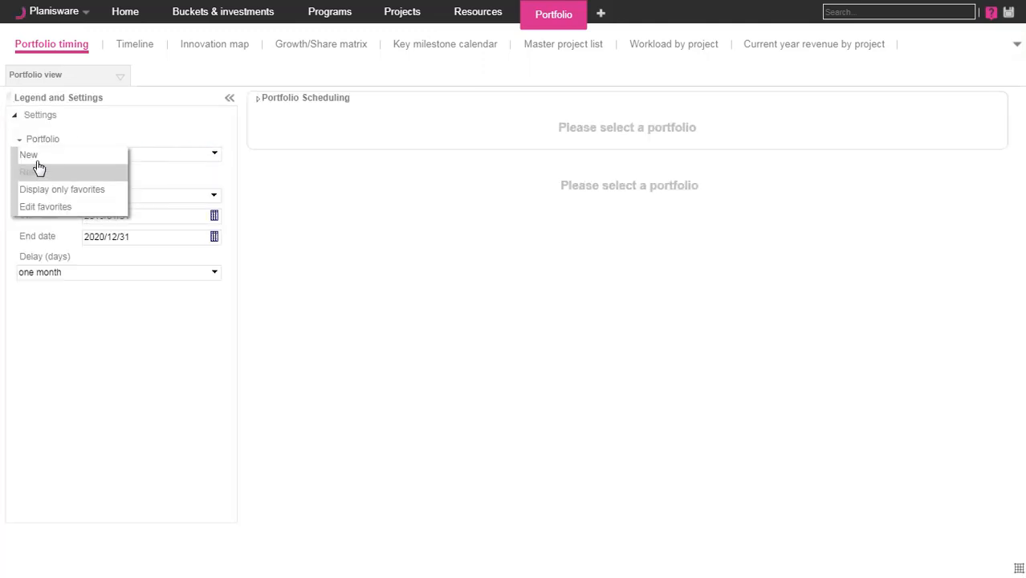
click(28, 155)
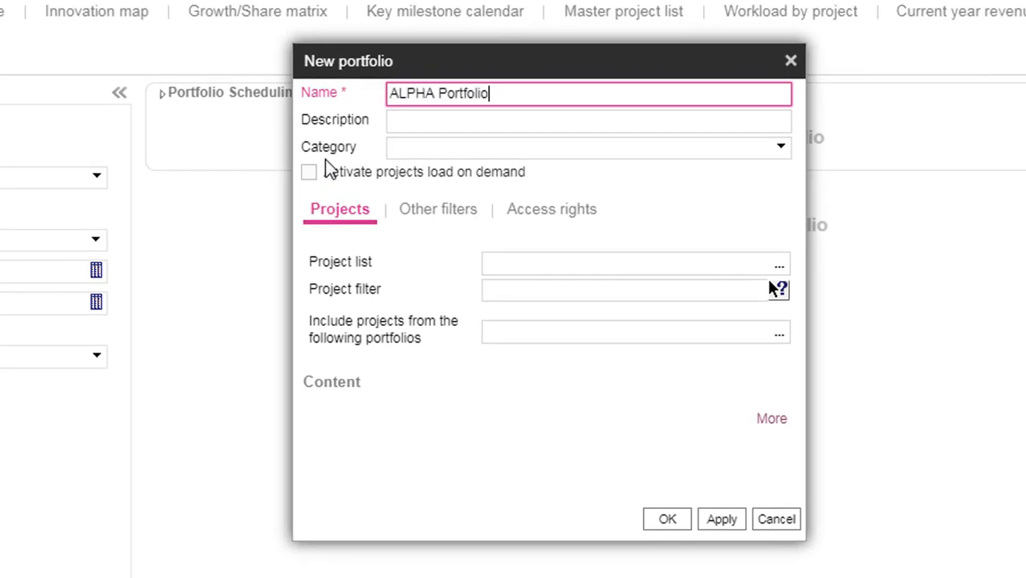
mouse_move(779, 281)
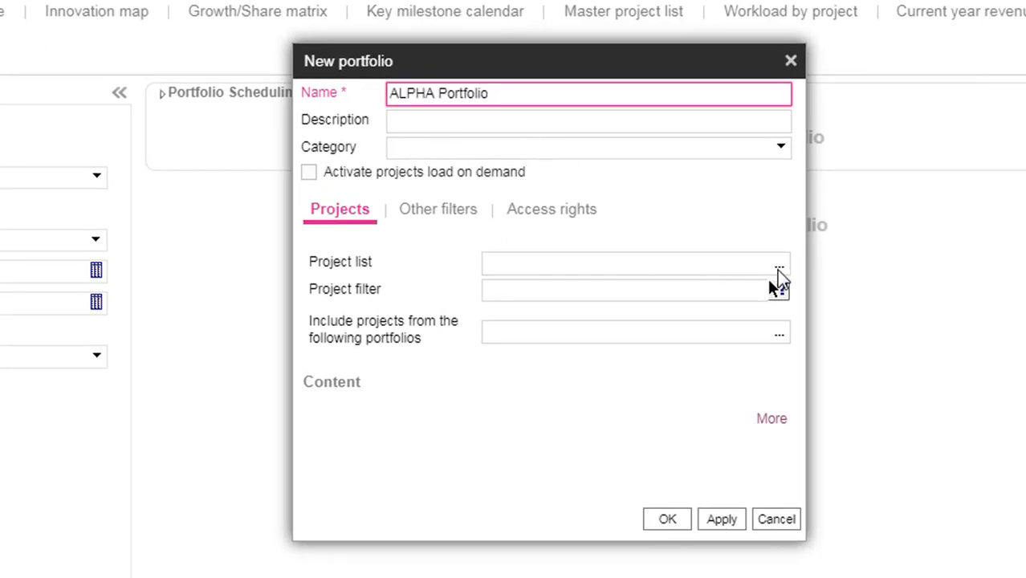
click(779, 262)
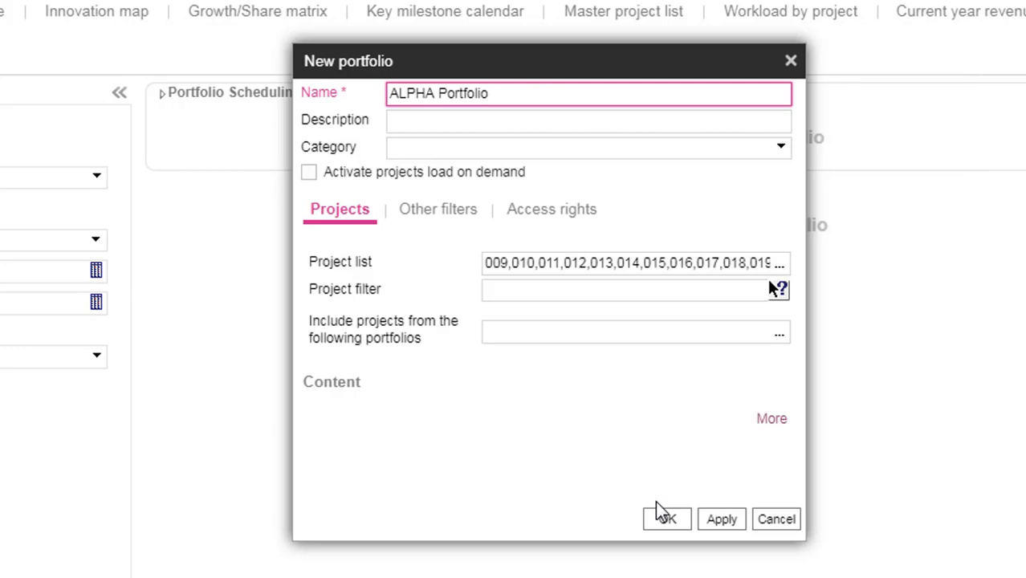
click(666, 518)
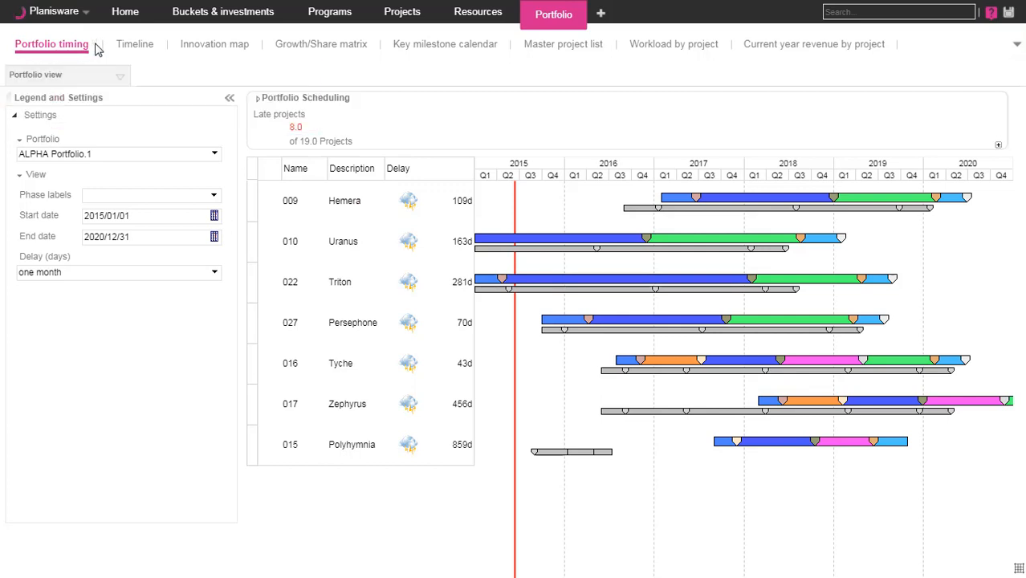
Step: Show the full-range timeline with Layout_Portfolio SG launch, then the innovation map
click(135, 44)
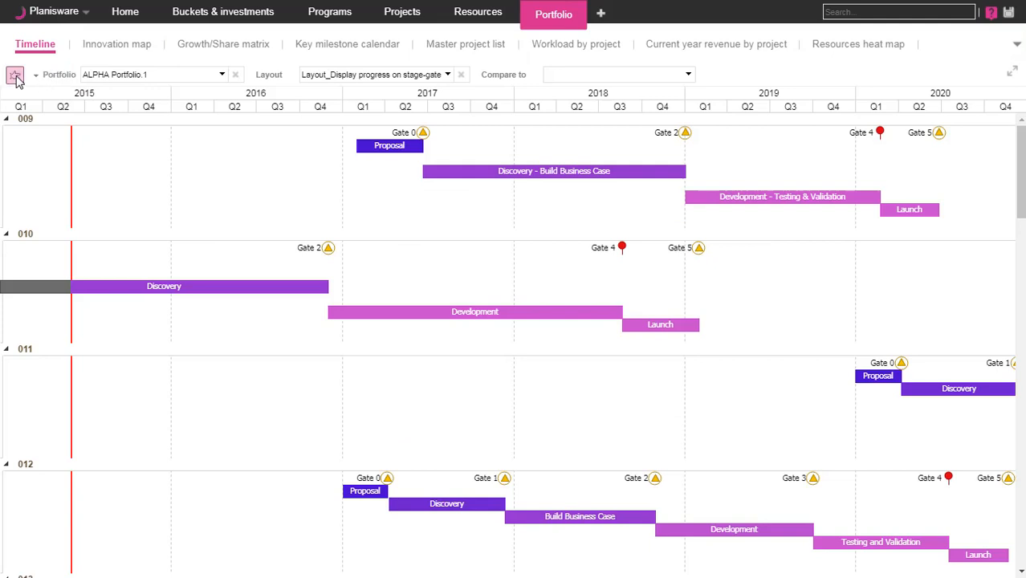
click(15, 75)
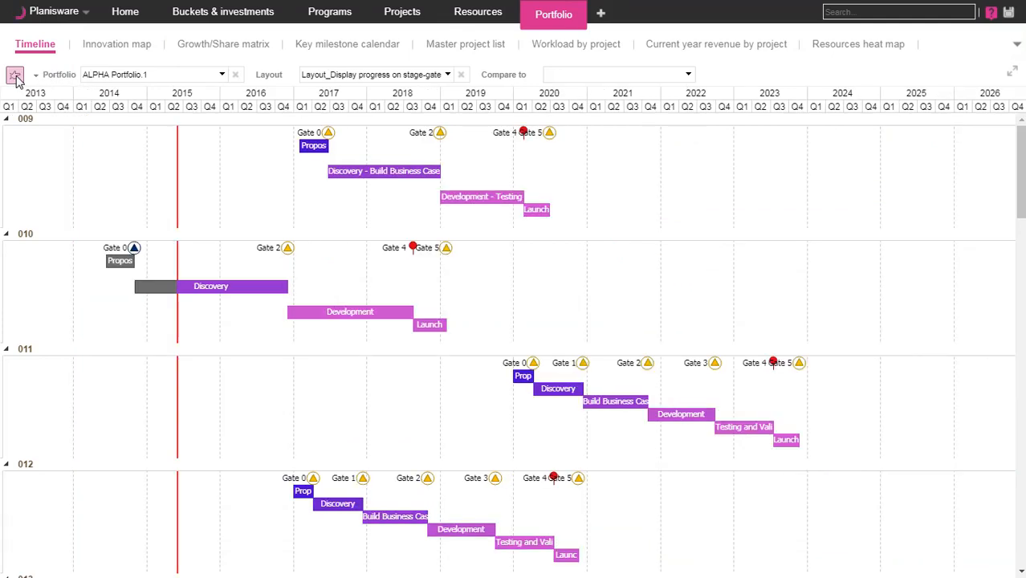
click(447, 74)
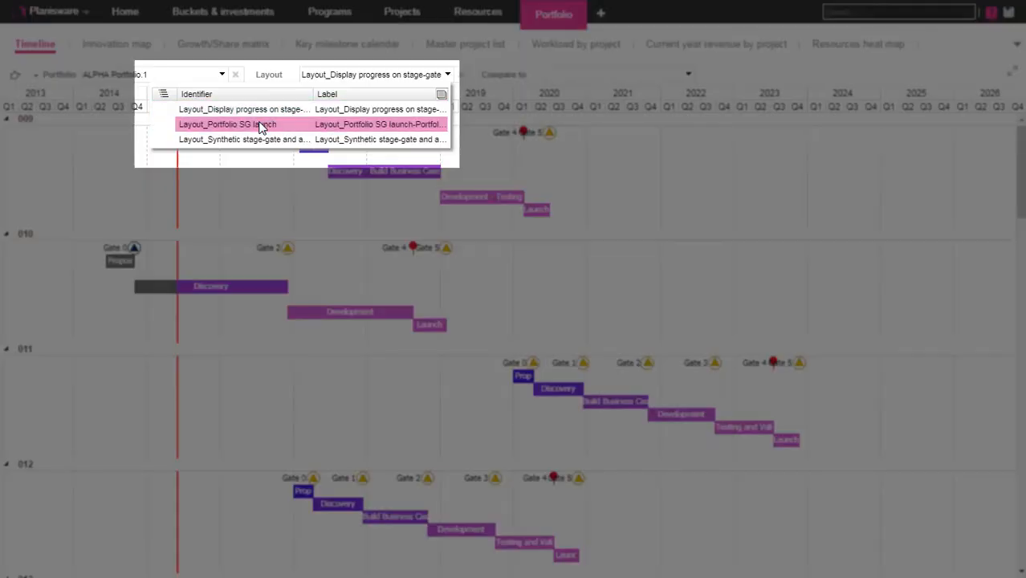
click(227, 124)
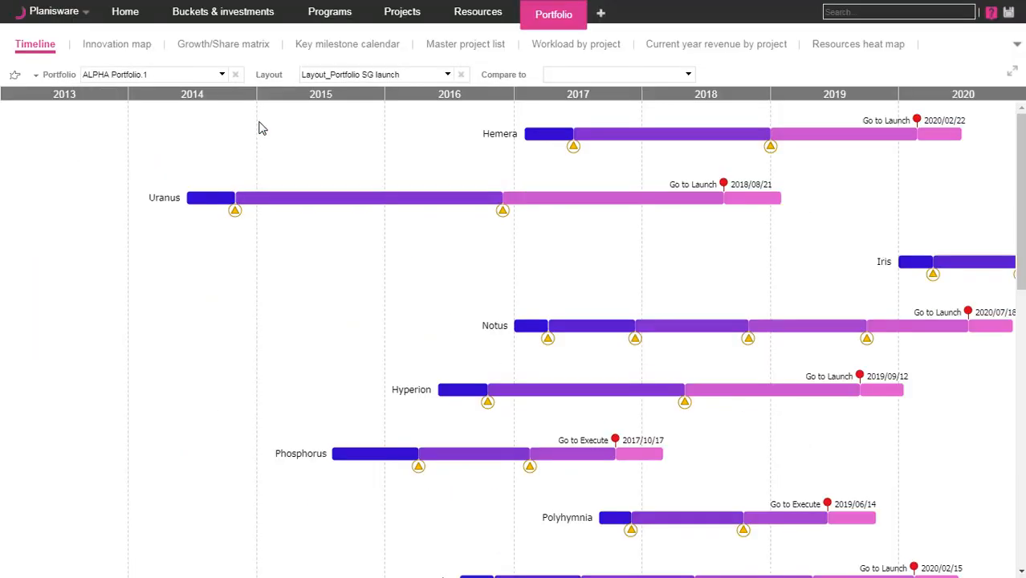
mouse_move(35, 43)
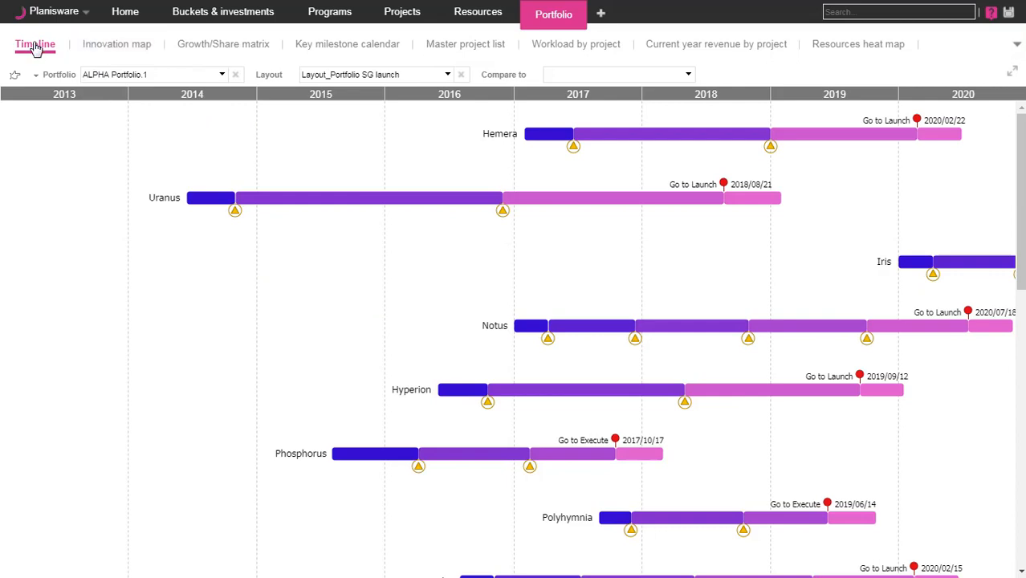
mouse_move(65, 47)
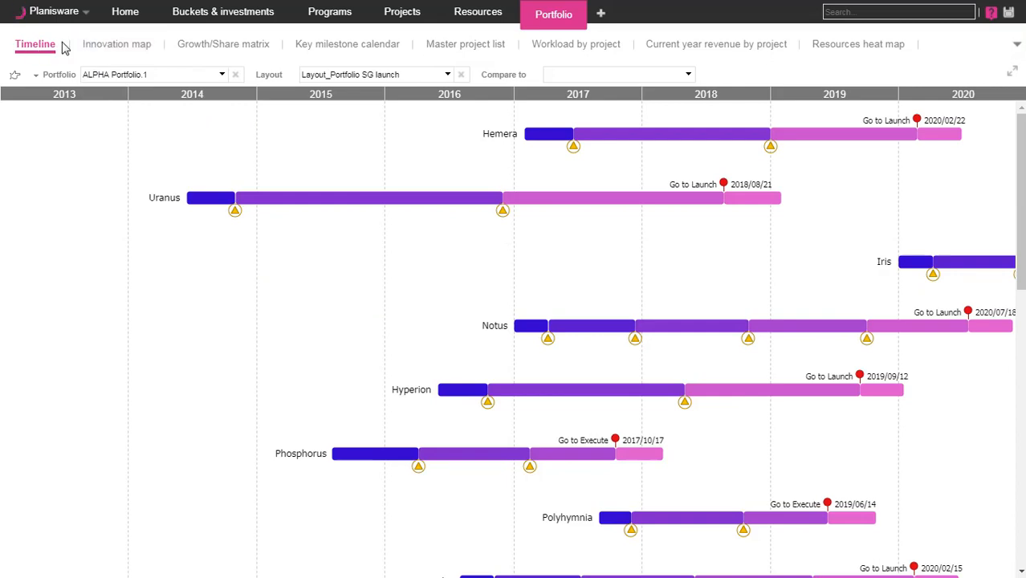
click(117, 43)
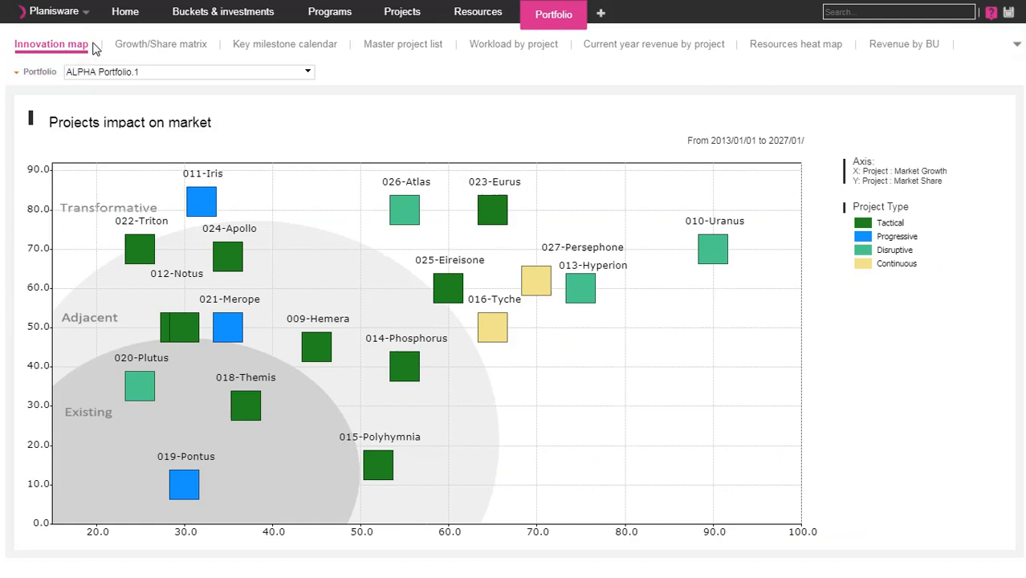
Step: View the Growth/Share matrix, then the Key milestone calendar
click(160, 44)
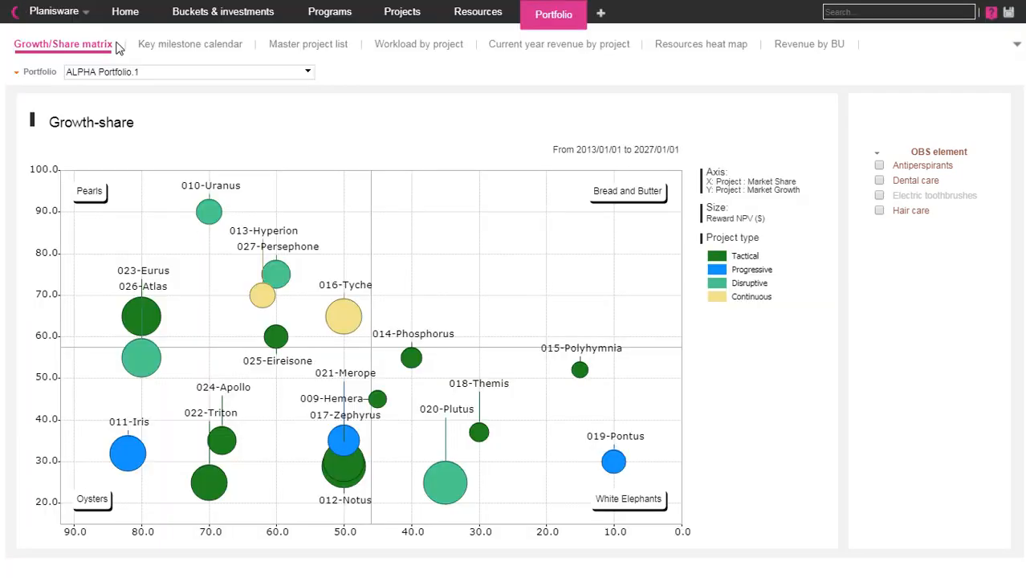
click(190, 44)
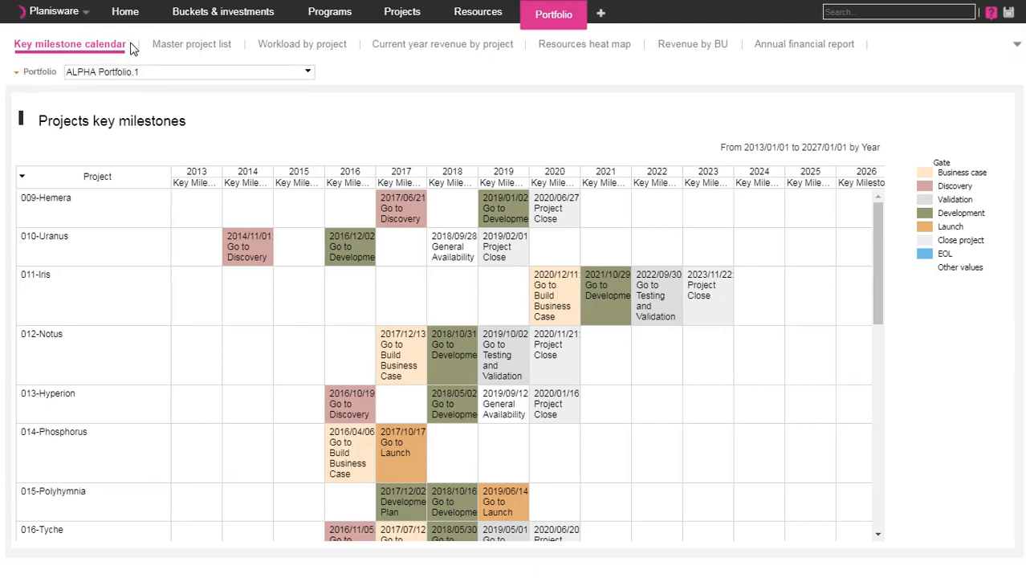
Step: Browse Workload by project, Current year revenue, Revenue by BU, and Annual financial report views
click(191, 44)
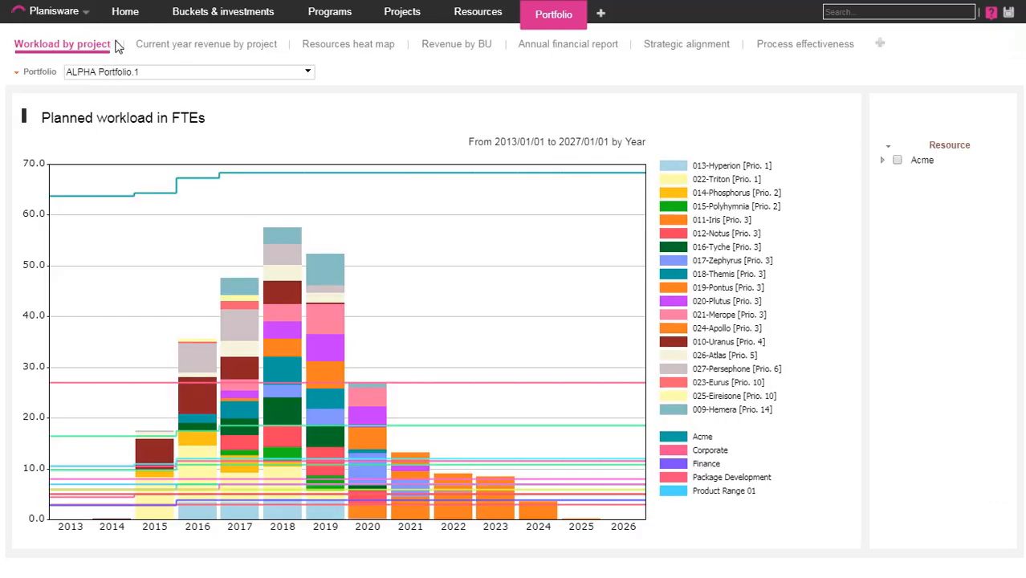
click(206, 44)
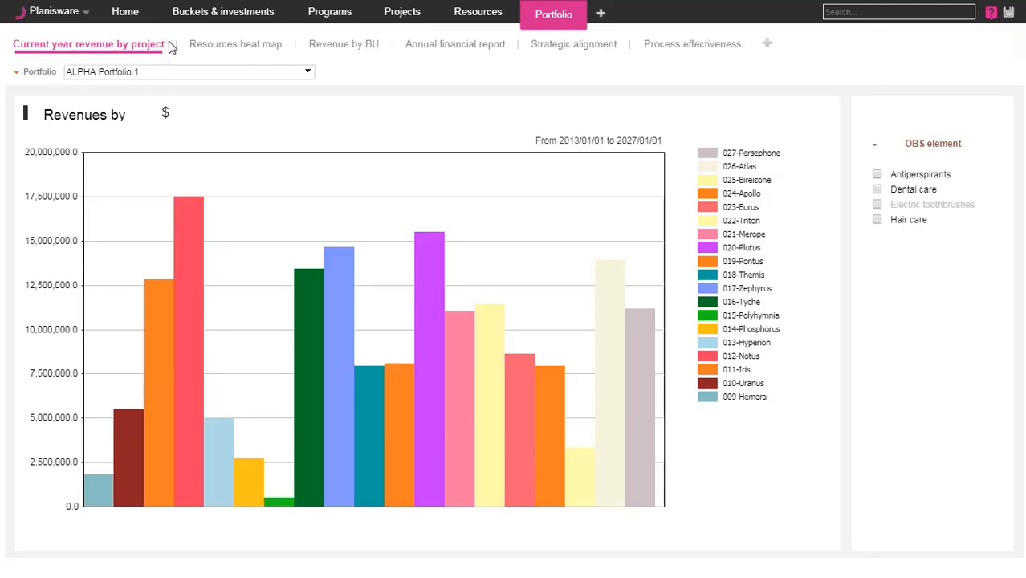
click(235, 44)
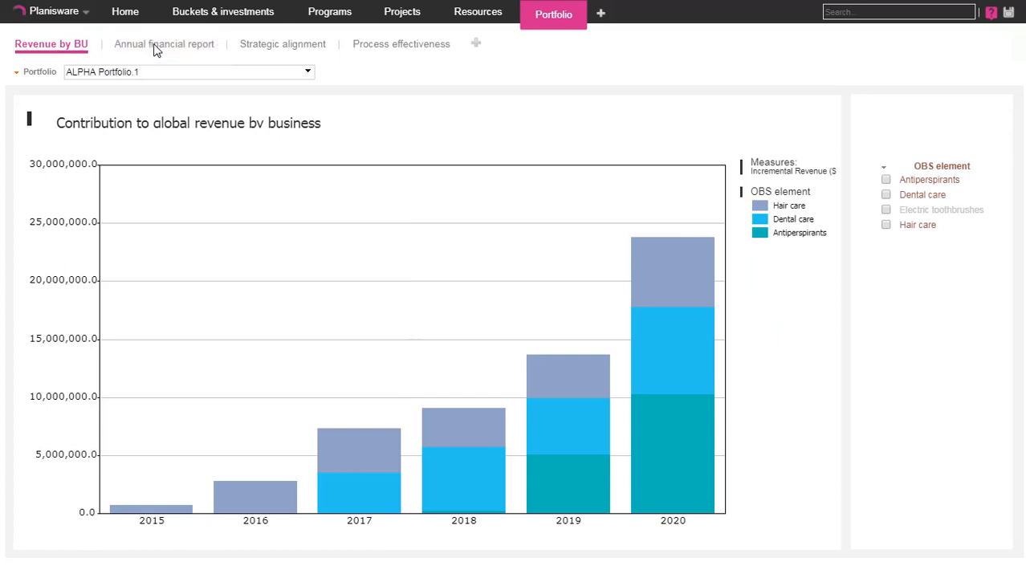
click(164, 45)
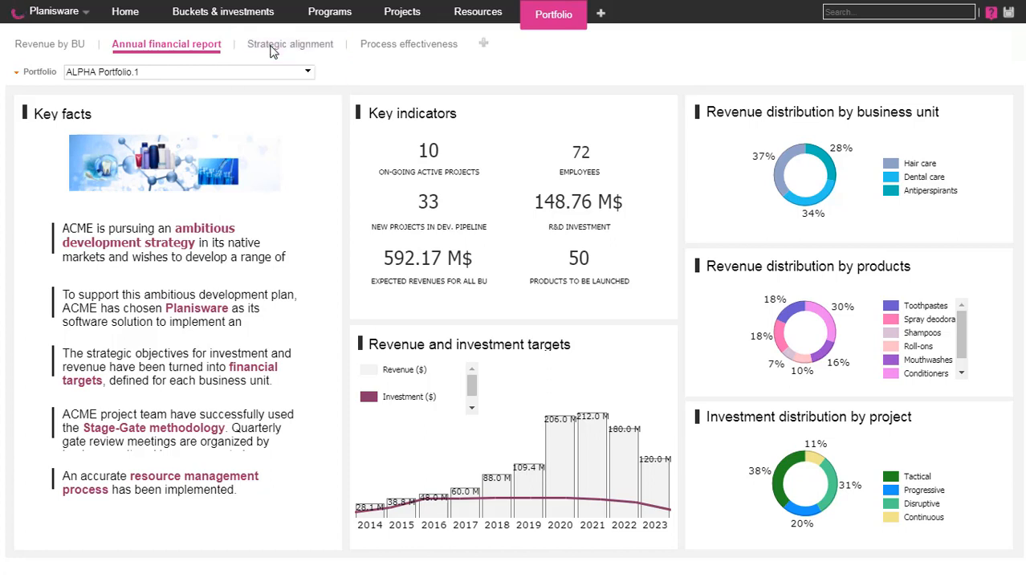
Step: View Strategic alignment and Process effectiveness dashboards, the page gallery, and the Planisware menu
click(290, 43)
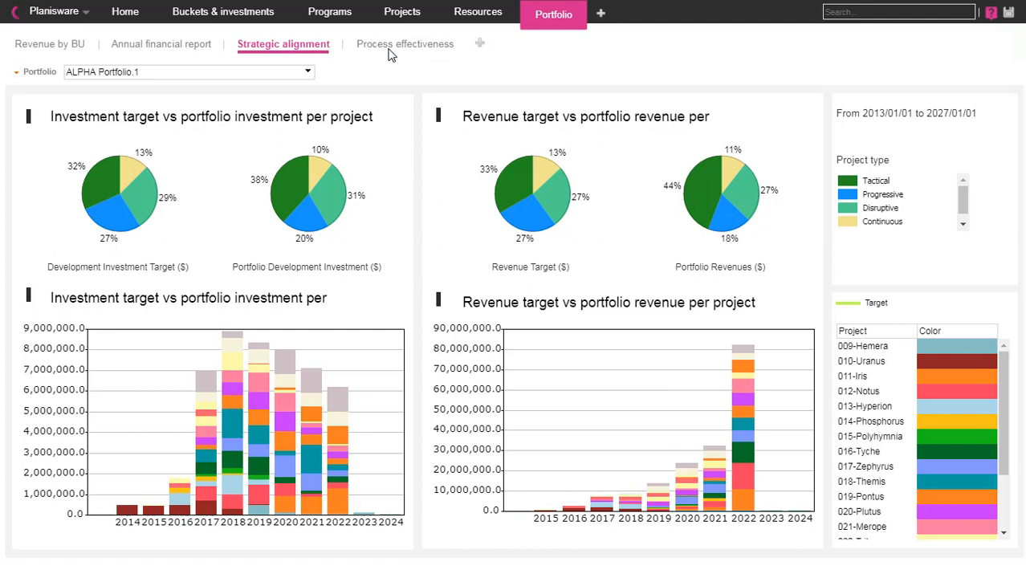
click(404, 44)
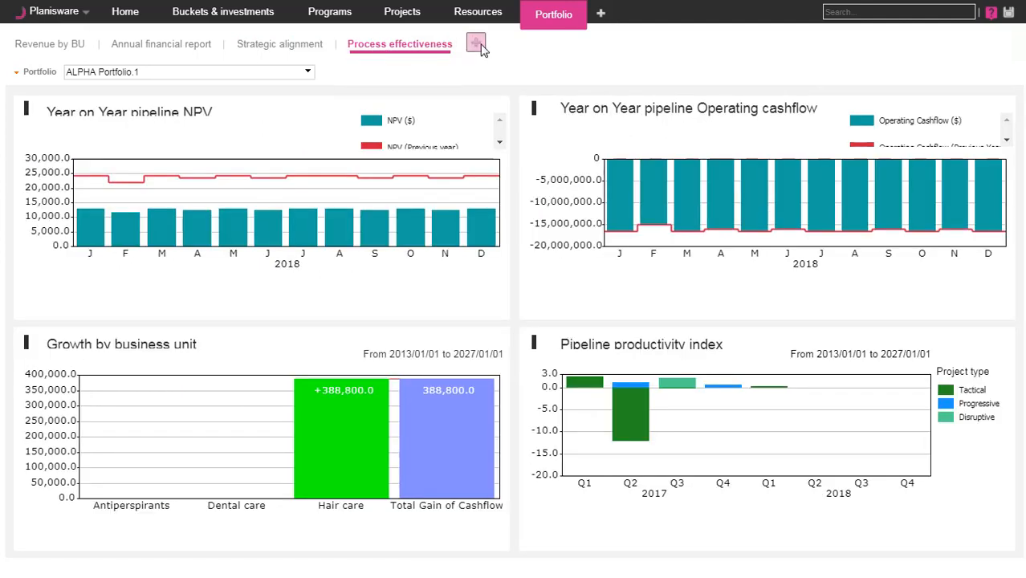
click(475, 44)
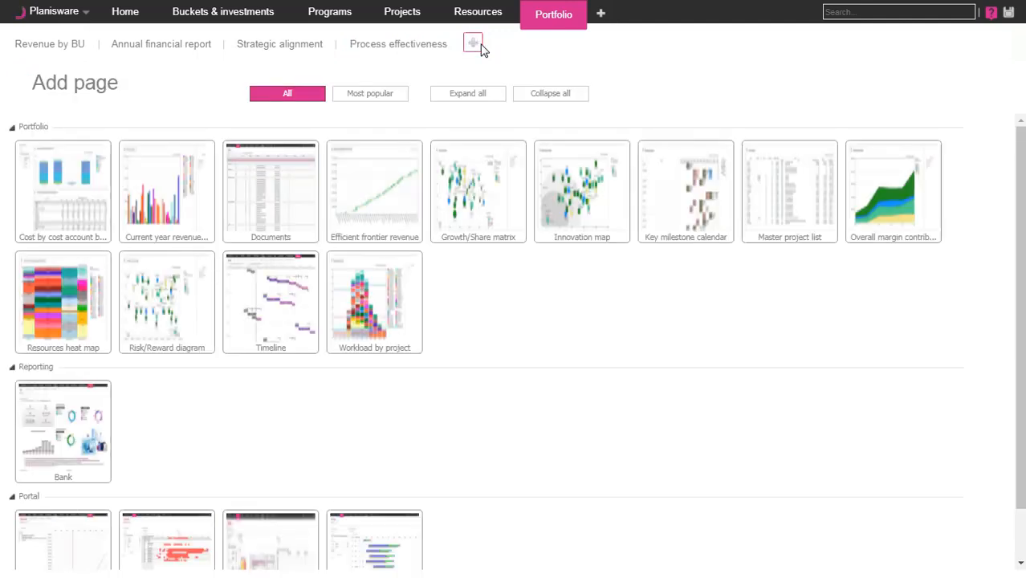
scroll(down, 3)
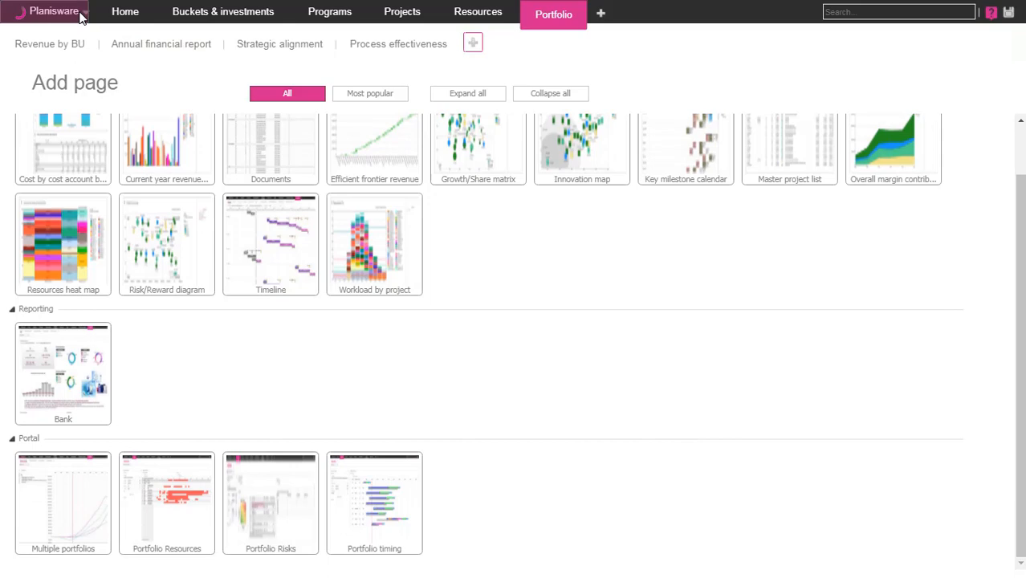
click(54, 11)
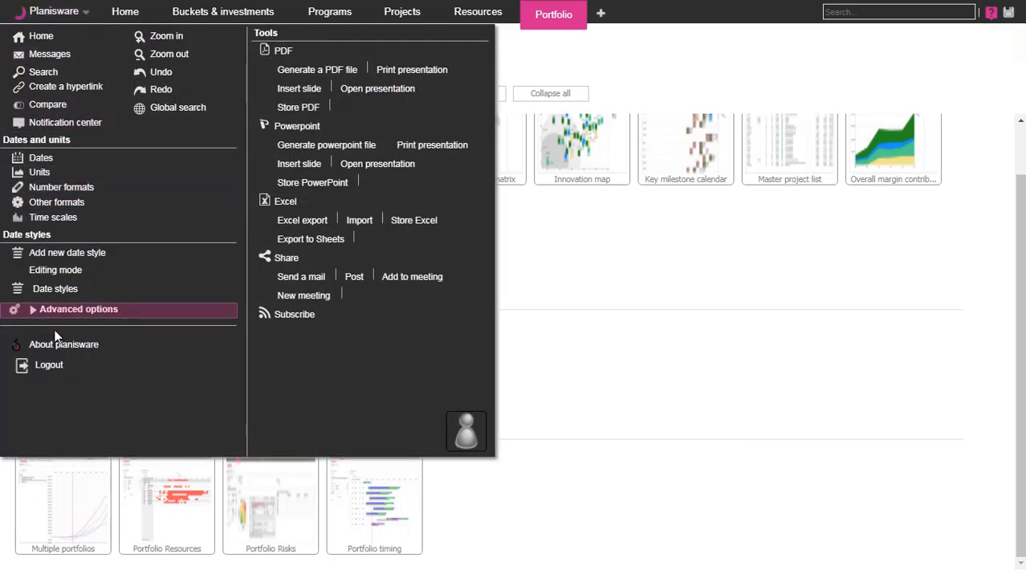